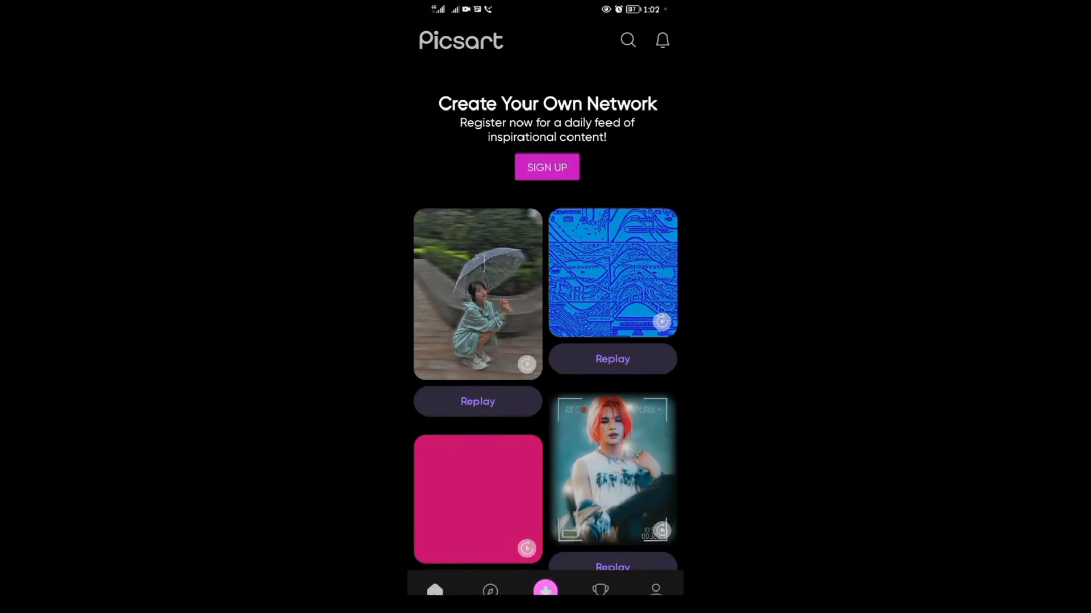
Start a new edit from the plus button on the home screen
click(545, 589)
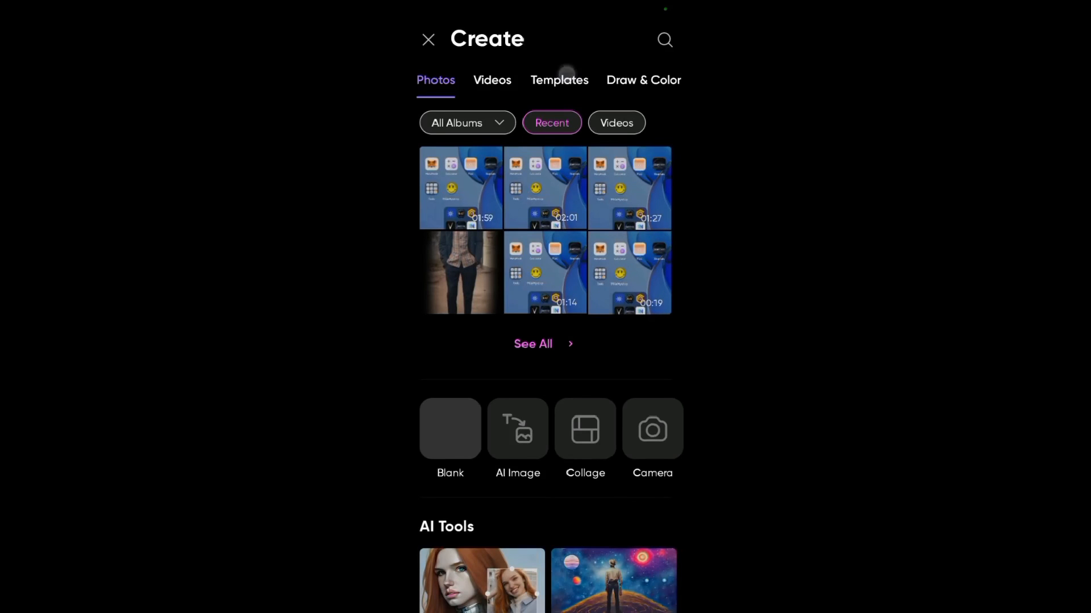
Search free images for 'pattern' and browse to the pink brick wall picture
click(664, 40)
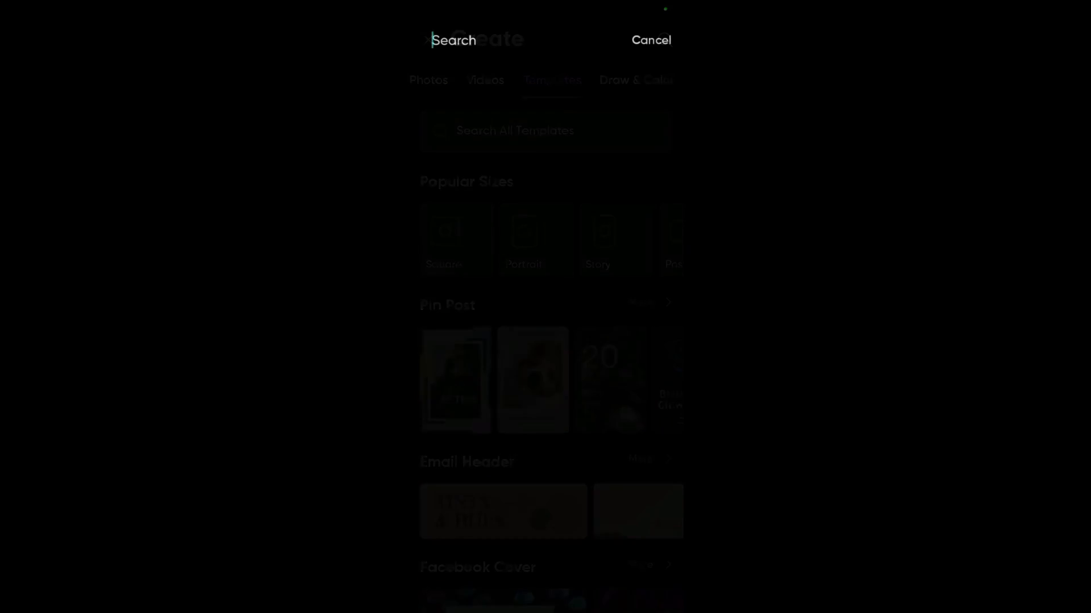
text(pattern)
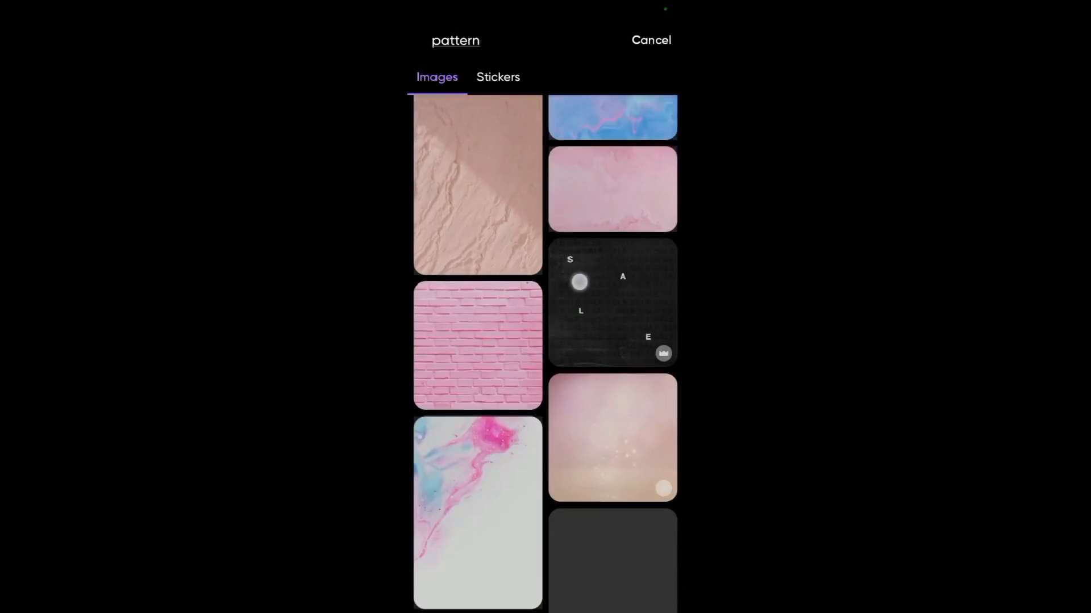
scroll(down, 3)
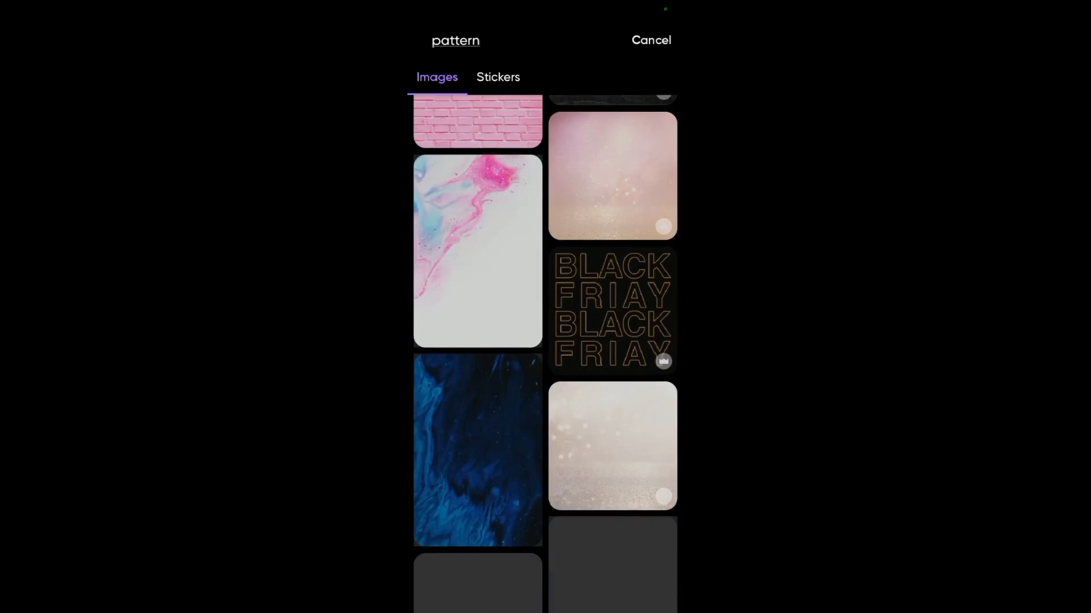
scroll(down, 3)
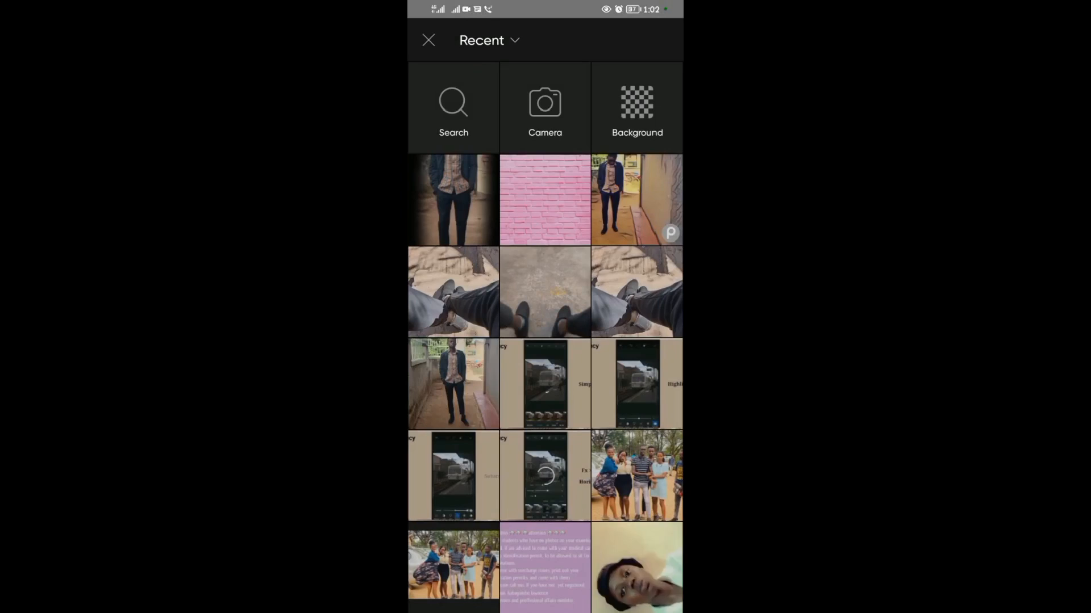
Add the standing person photo from the Recent picker to the canvas
scroll(down, 3)
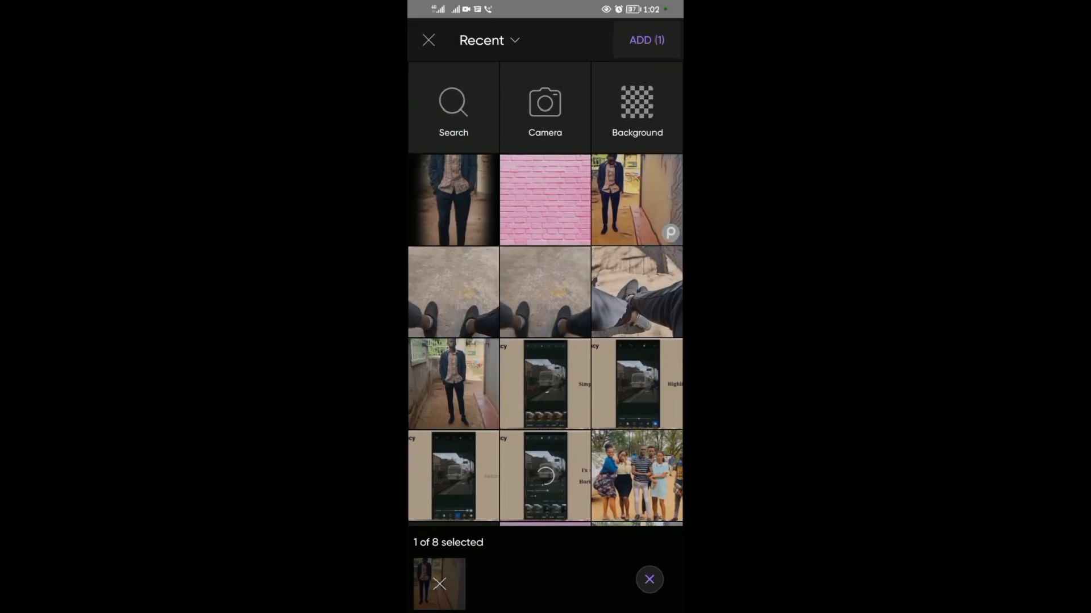
click(646, 40)
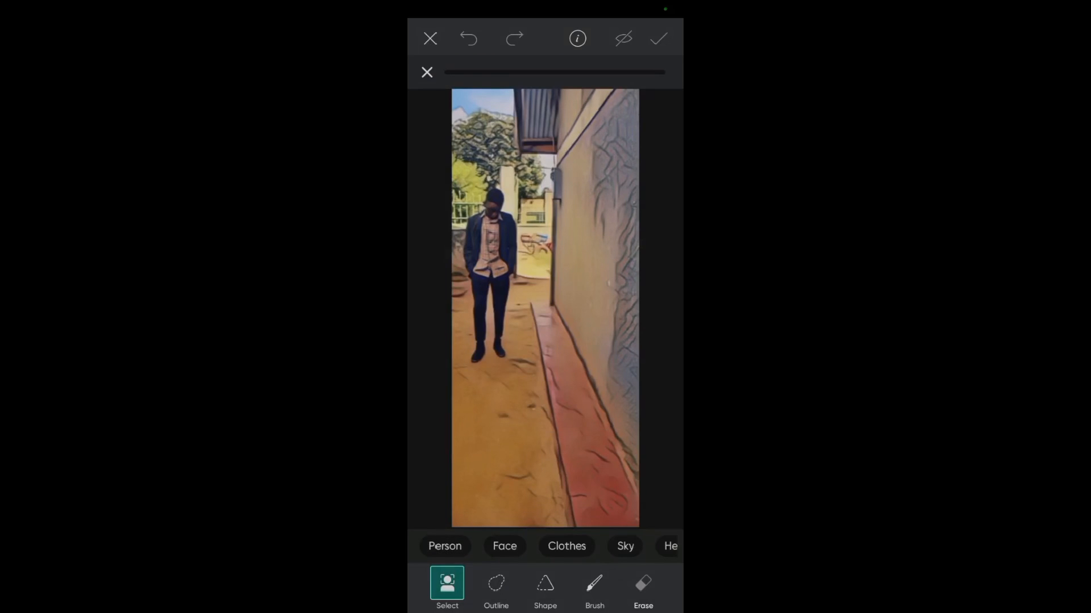
Brush over the person's body and legs to mask them for the cut-out
click(594, 587)
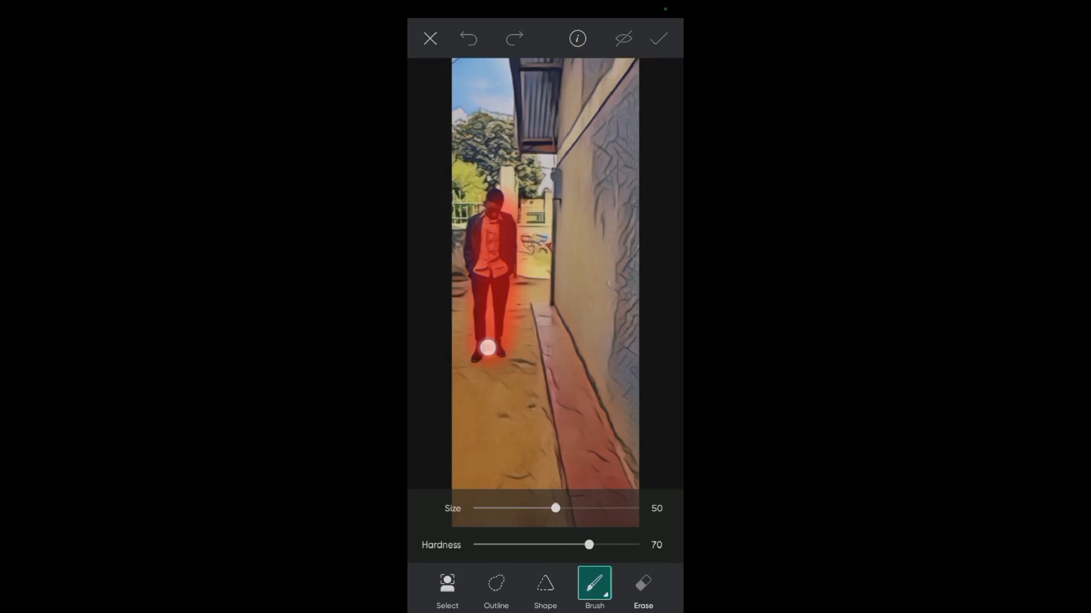
drag(487, 348, 507, 222)
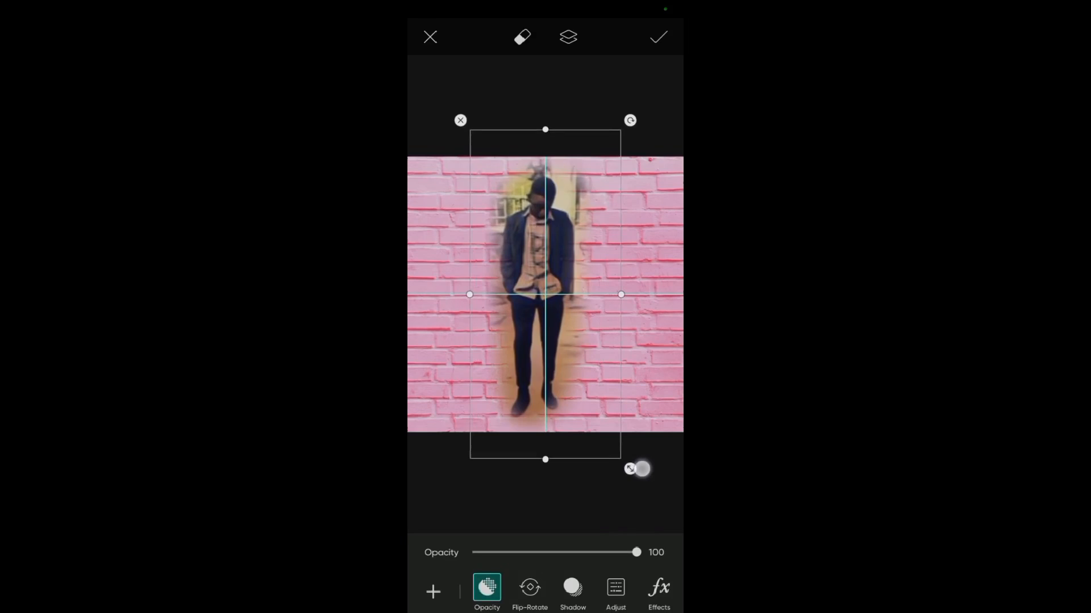
Enlarge the cut-out person slightly and commit the placement on the brick wall
drag(639, 468, 632, 474)
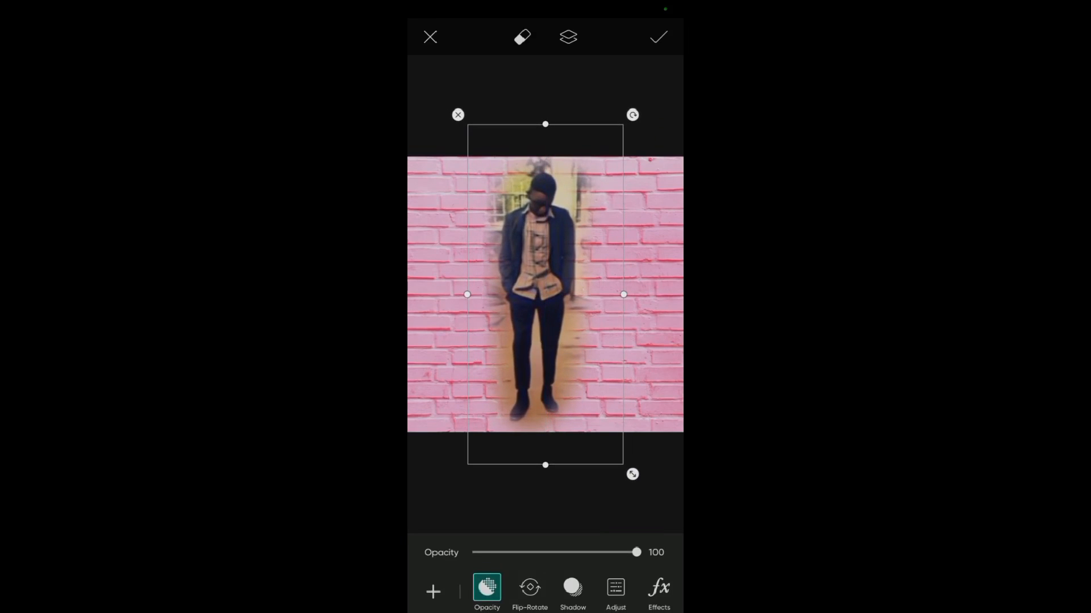
click(658, 36)
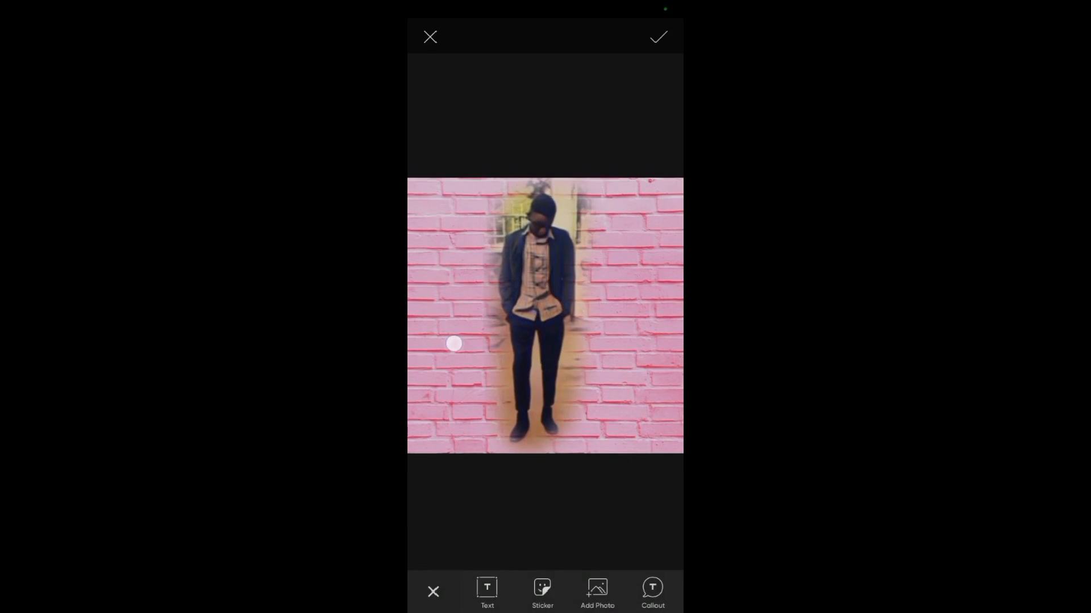